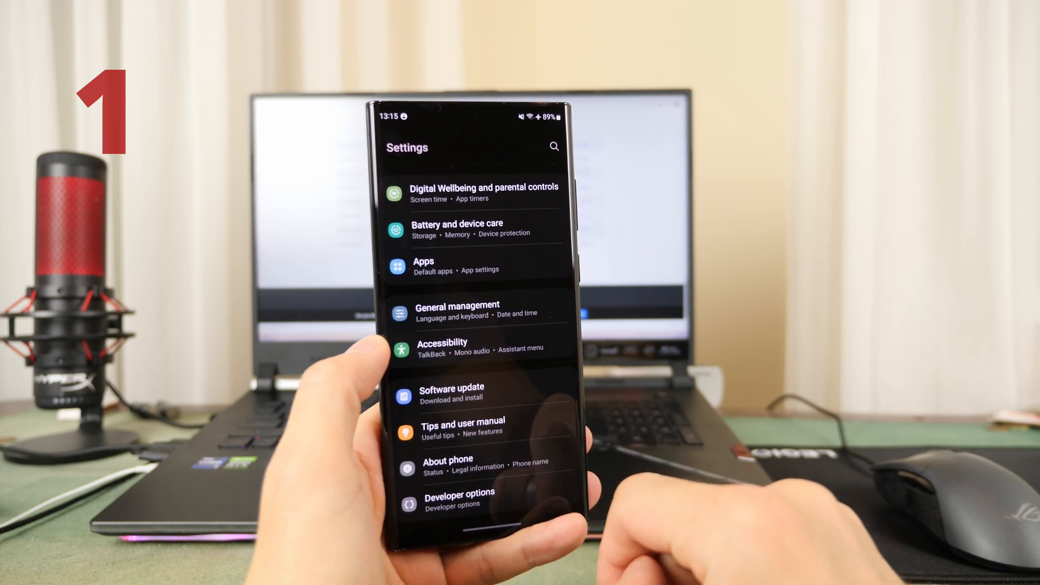
Step: Launch Odin3_v3.14.4.exe from its unpacked folder in File Explorer
click(447, 465)
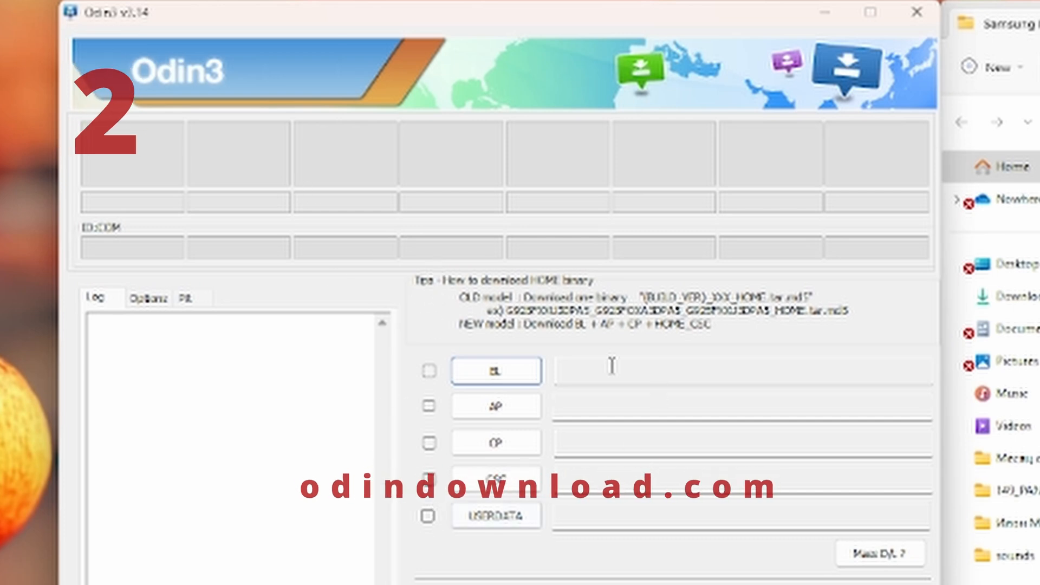
click(429, 371)
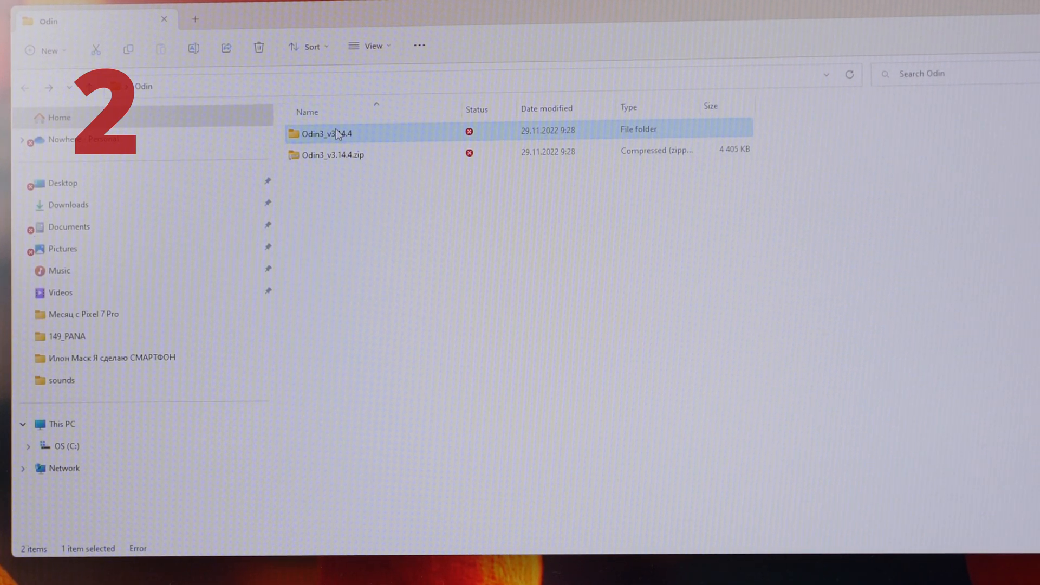
double_click(326, 134)
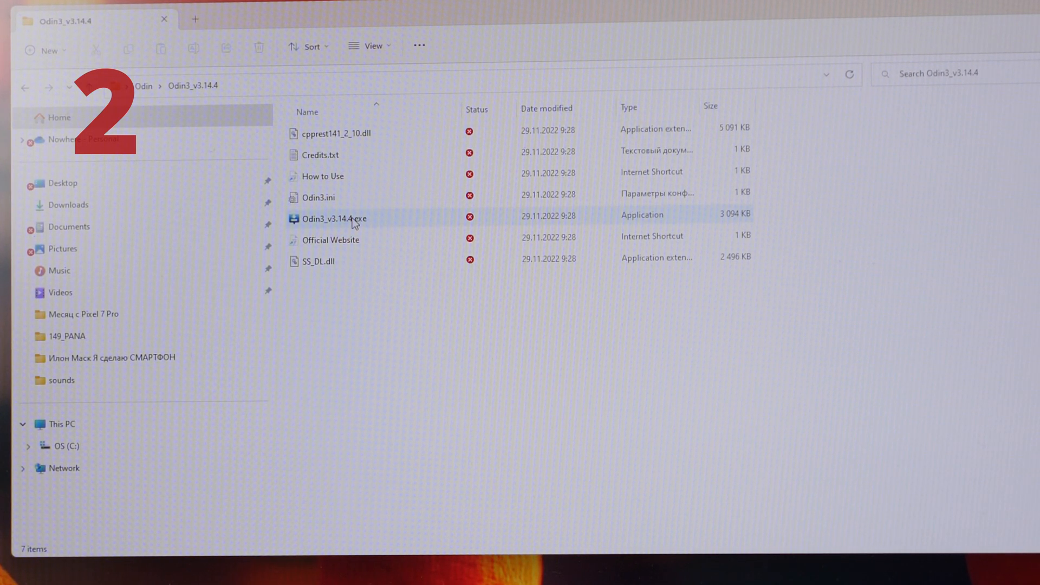
double_click(333, 218)
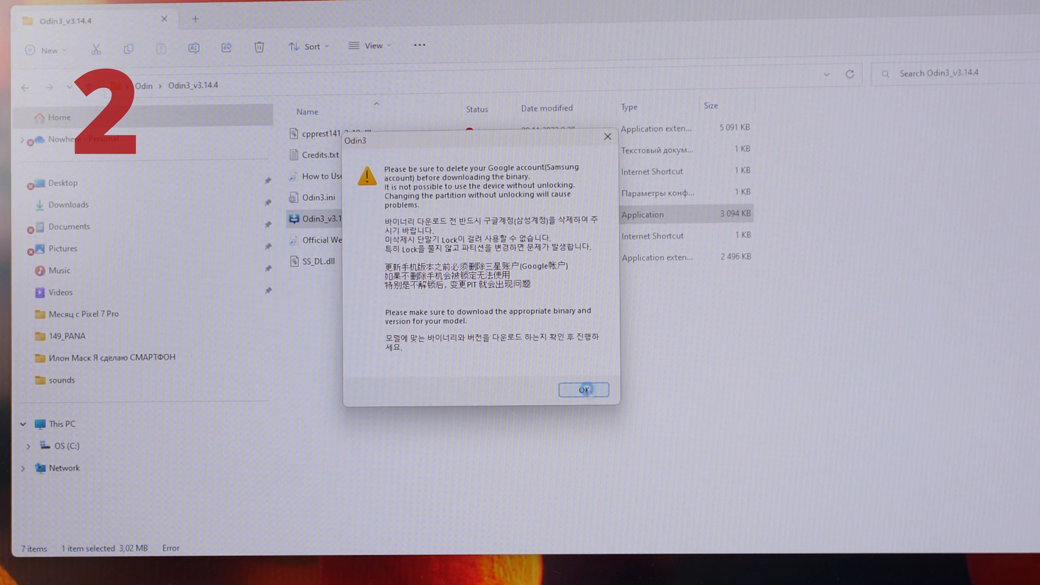
Step: Dismiss the account-deletion warning to reach the main Odin3 window
click(583, 389)
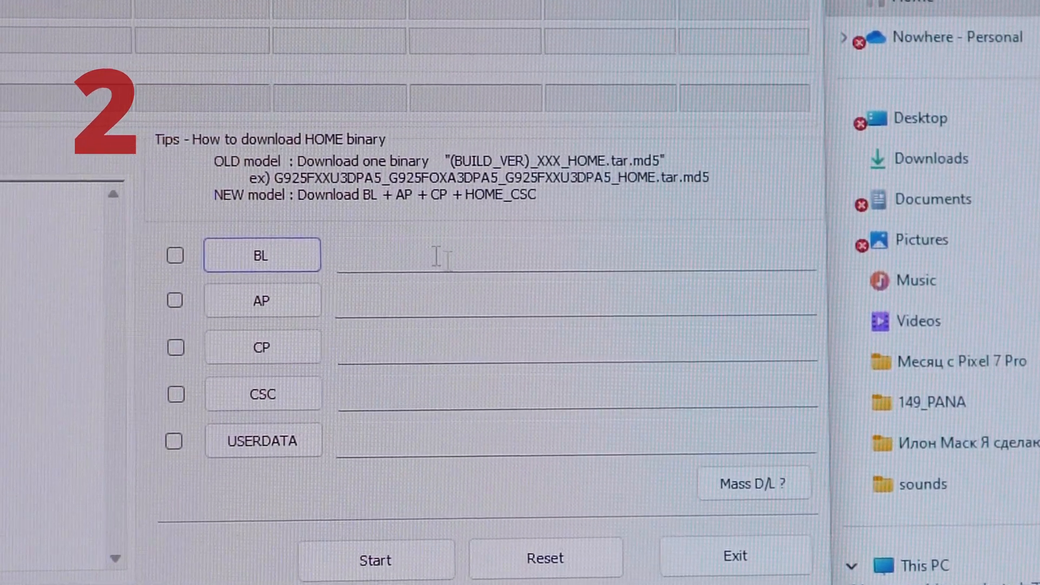
click(175, 256)
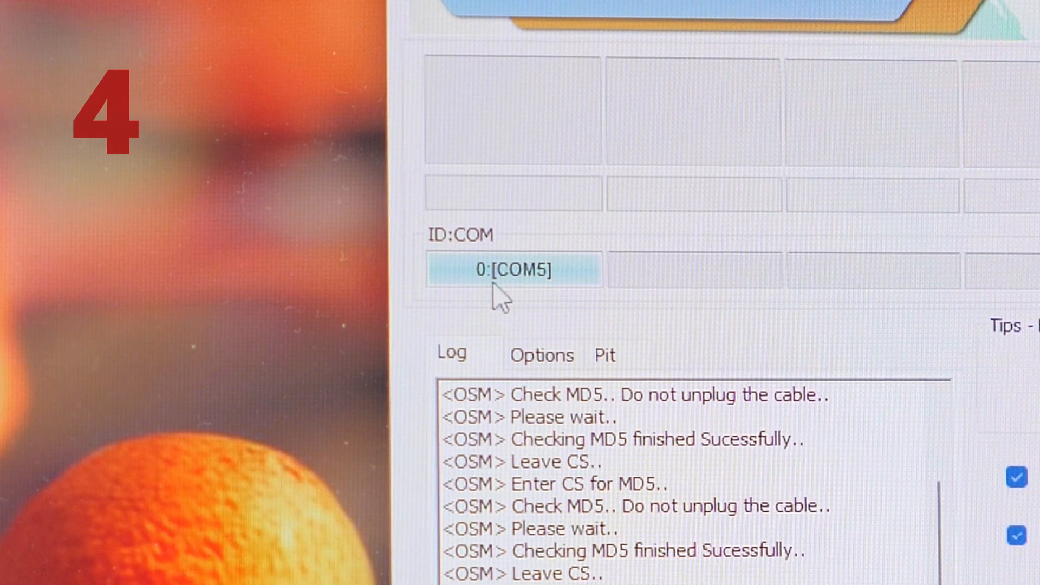
mouse_move(472, 272)
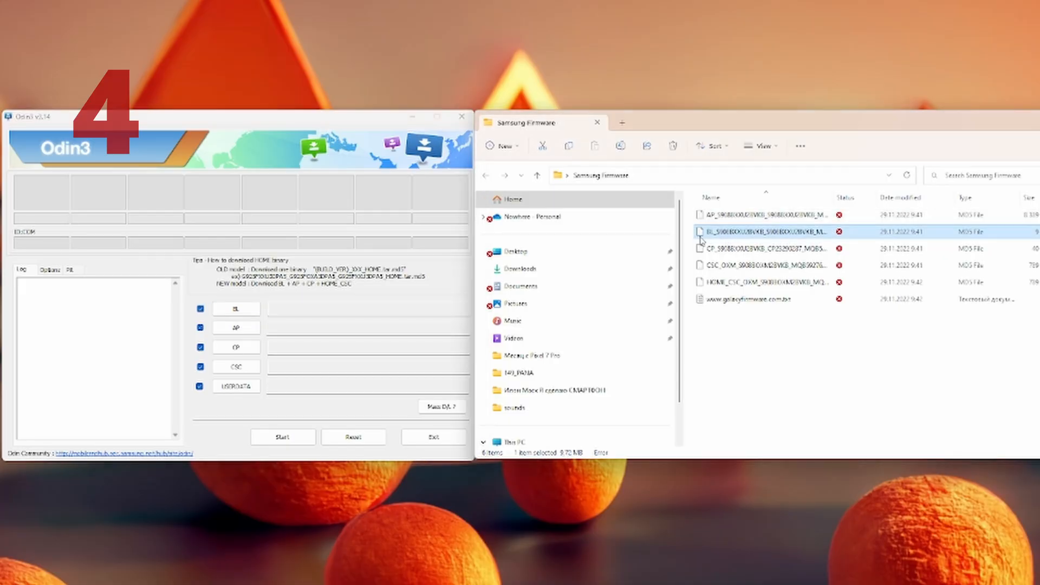
Step: Load the BL firmware file into its slot in Odin3
click(199, 308)
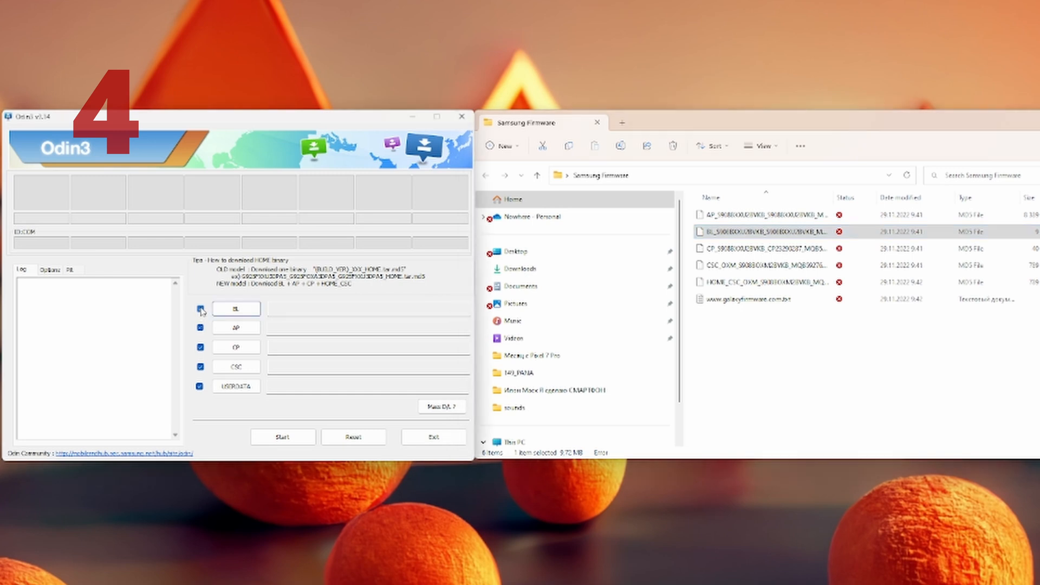
click(763, 248)
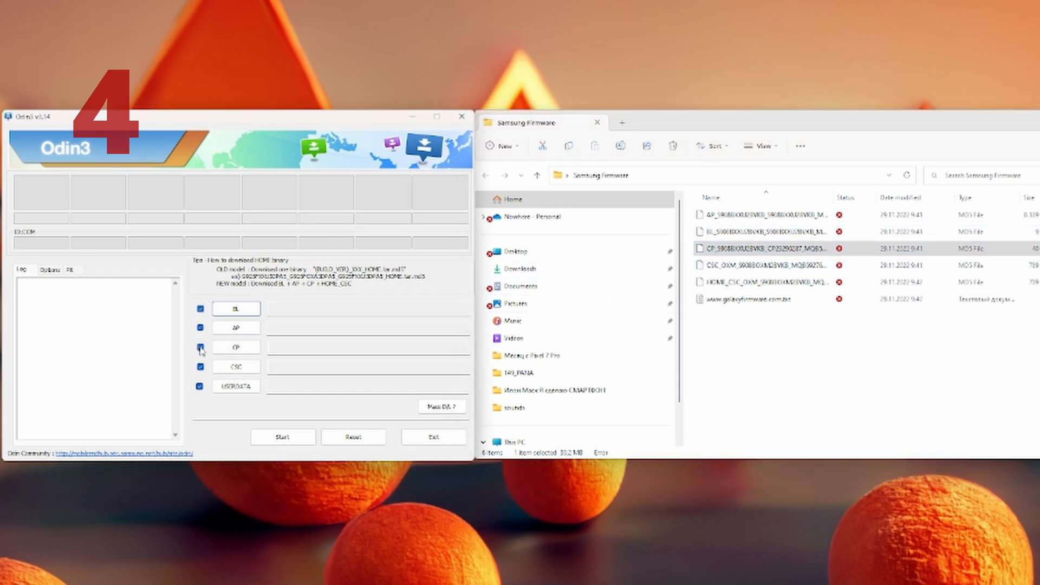
click(235, 347)
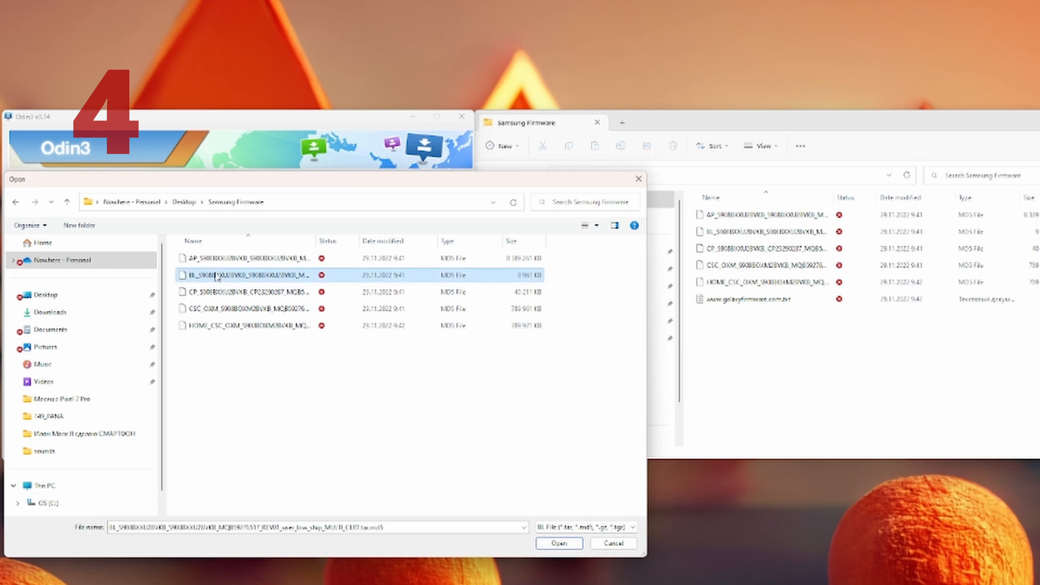
click(558, 543)
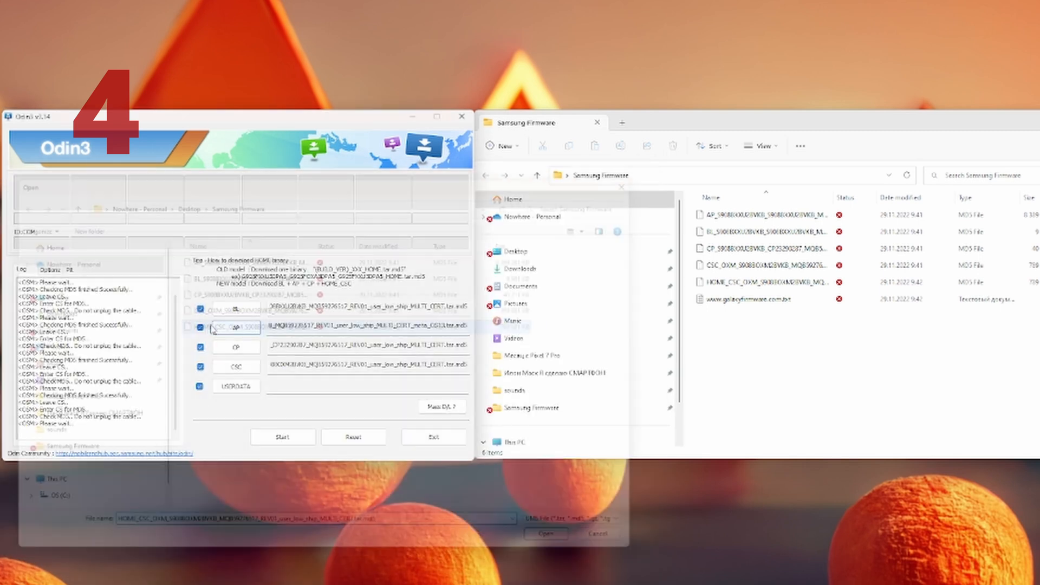
click(545, 533)
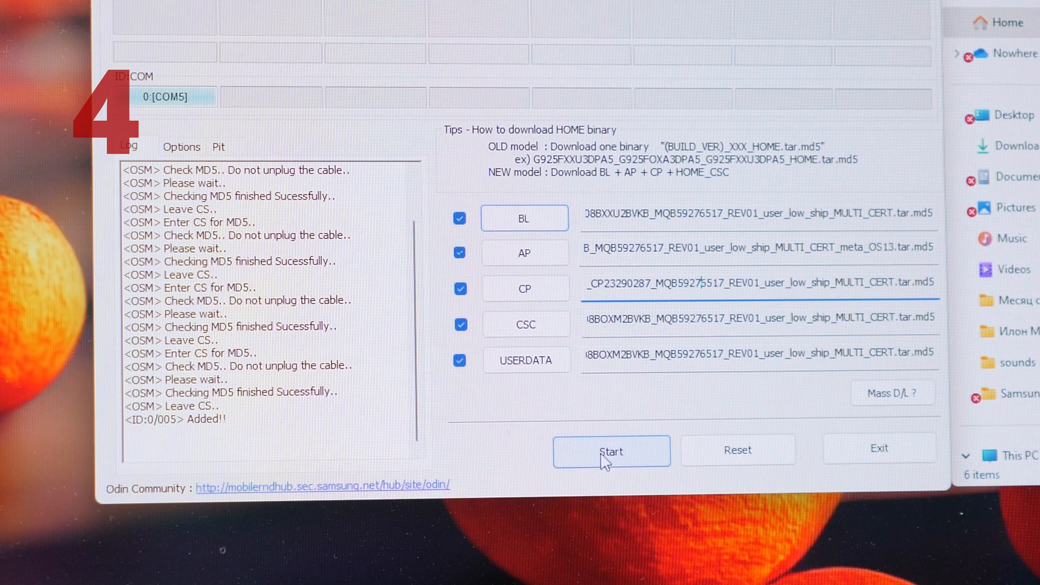
Step: Start flashing the loaded firmware to the Galaxy S22 Ultra
click(610, 451)
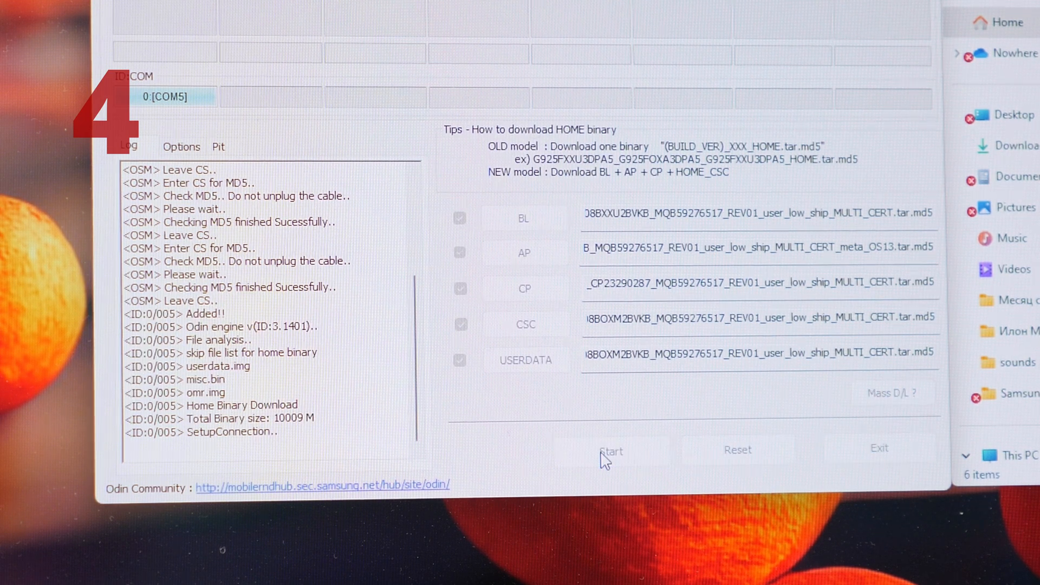
click(611, 450)
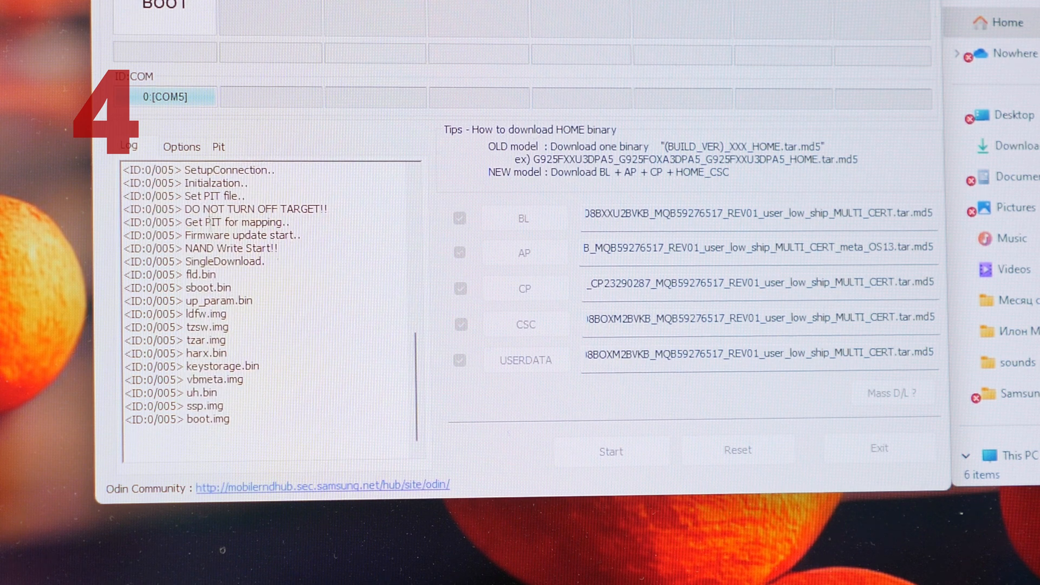